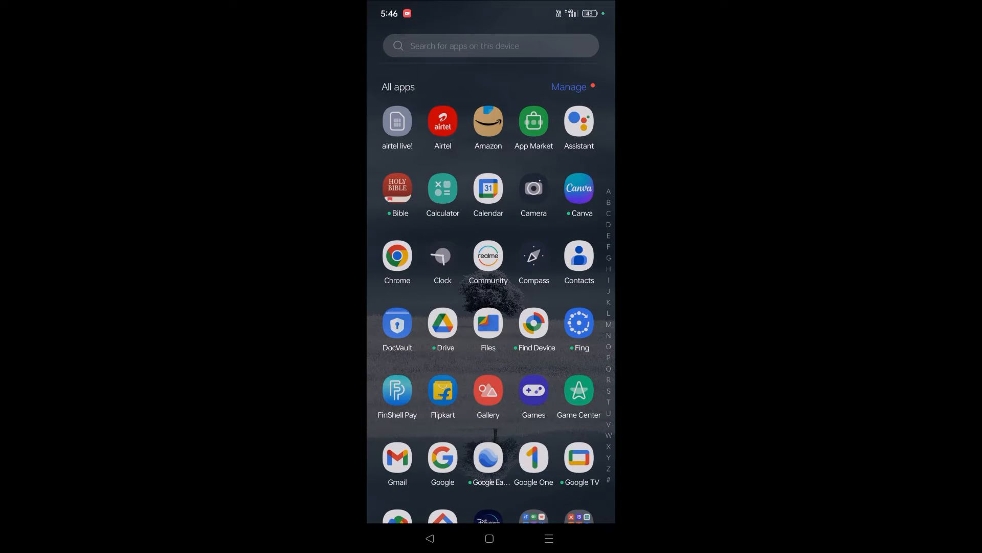
Scroll through the all-apps list and return to System Launcher's home screen.
scroll(down, 3)
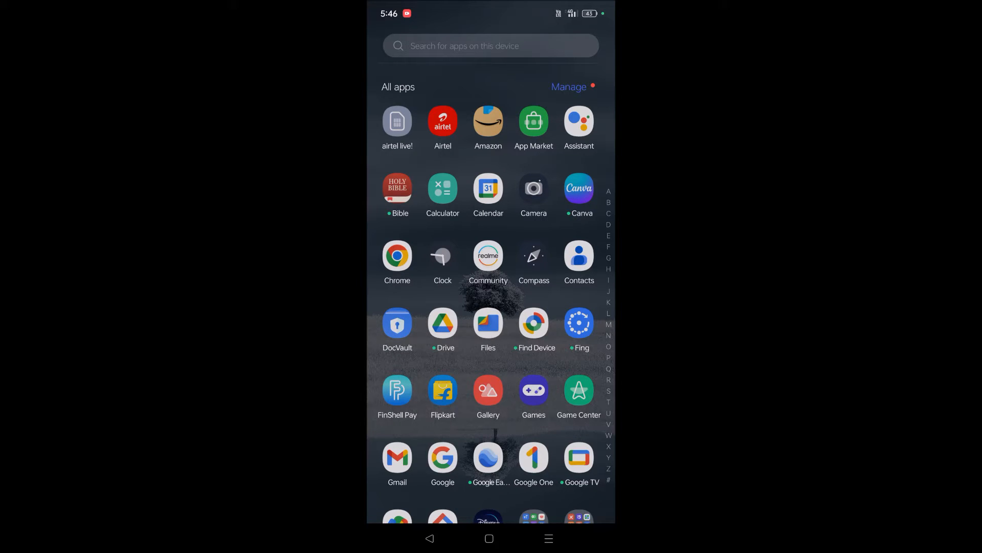
scroll(down, 3)
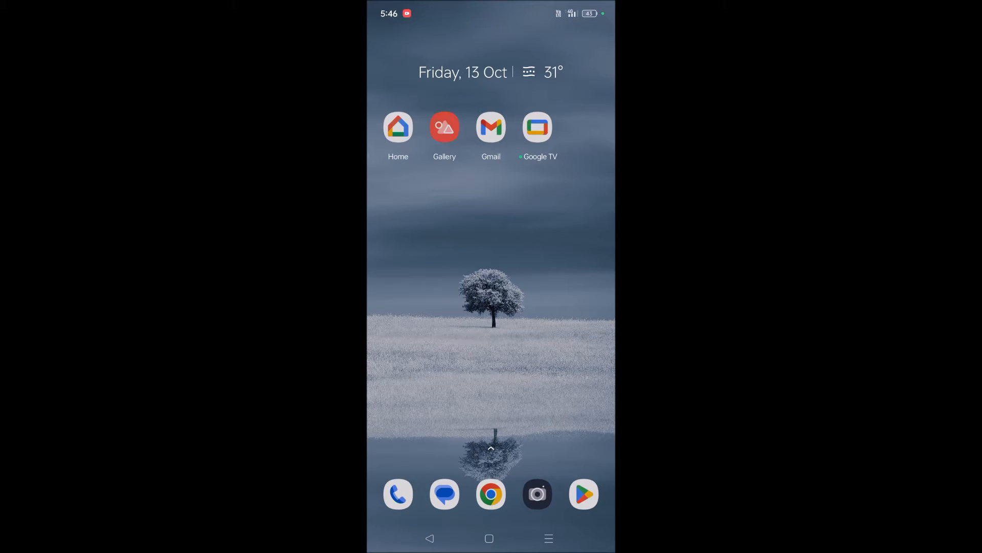
Bring up the all-apps list, scroll to Settings and reach its empty search page.
click(582, 494)
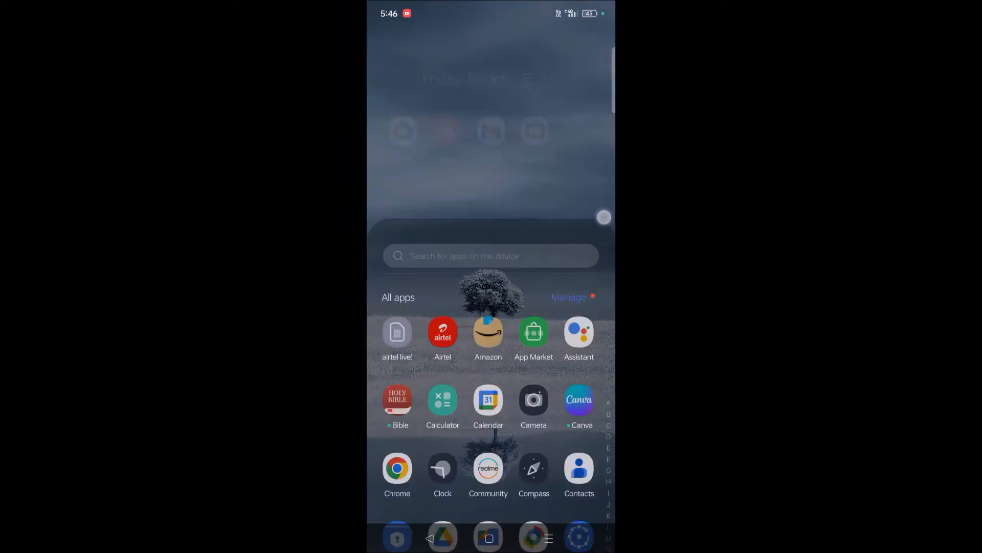
scroll(down, 3)
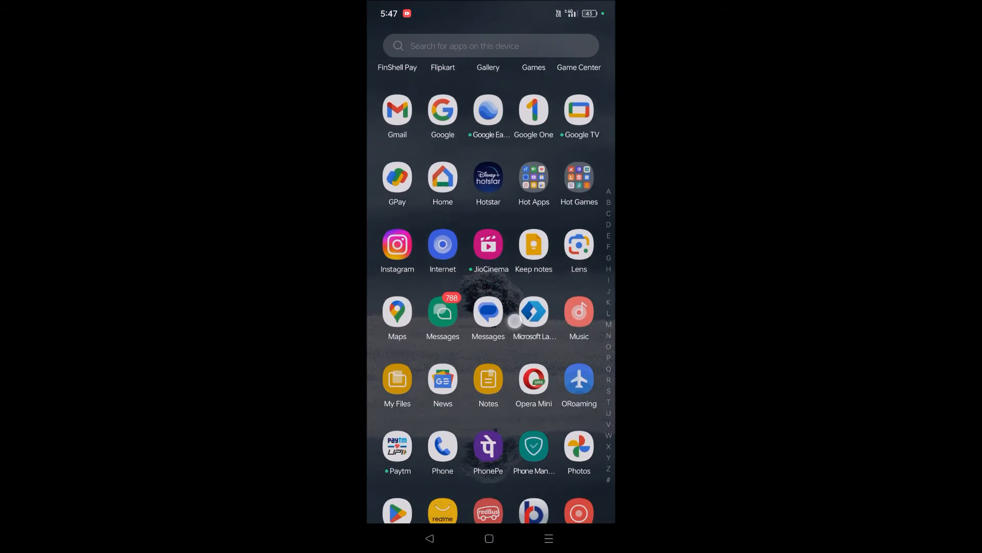
scroll(down, 3)
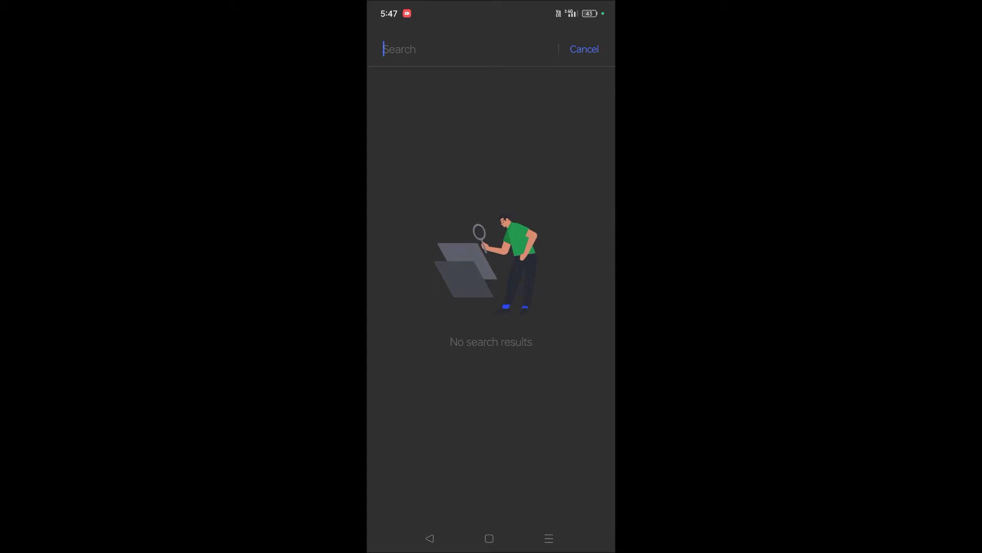
Go into Apps settings and then the Default apps page listing Chrome, Google and System Launcher.
click(584, 49)
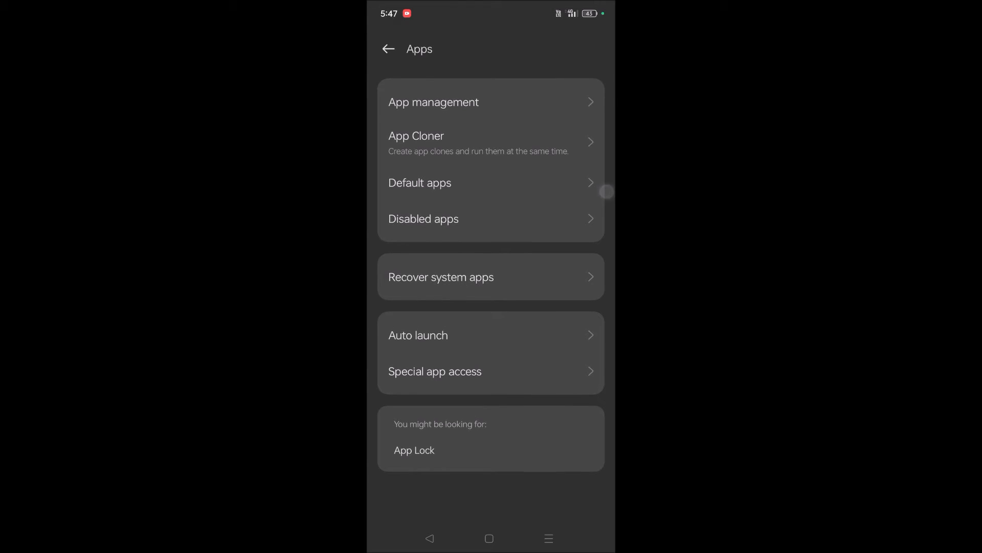
click(420, 182)
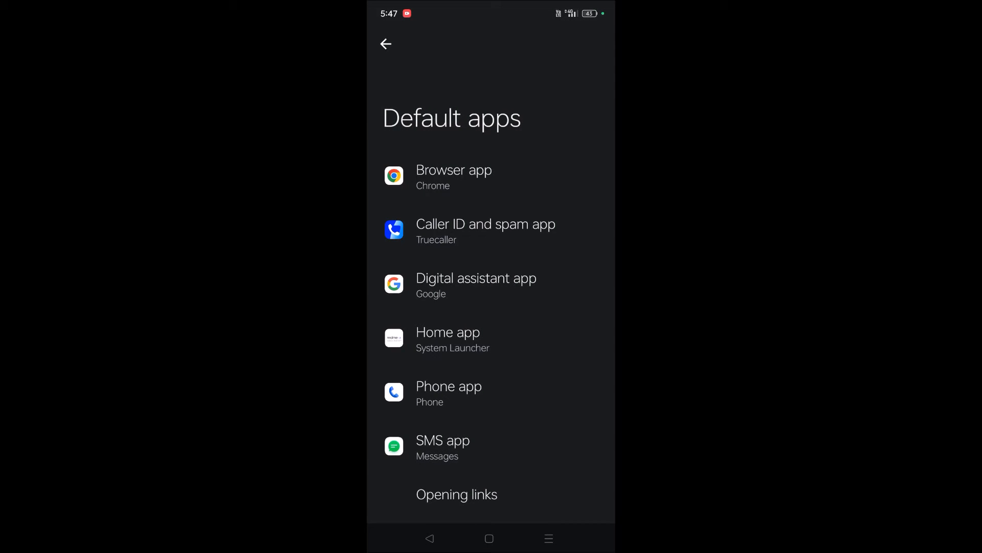
Choose Microsoft Launcher instead of System Launcher as the default home app.
click(465, 338)
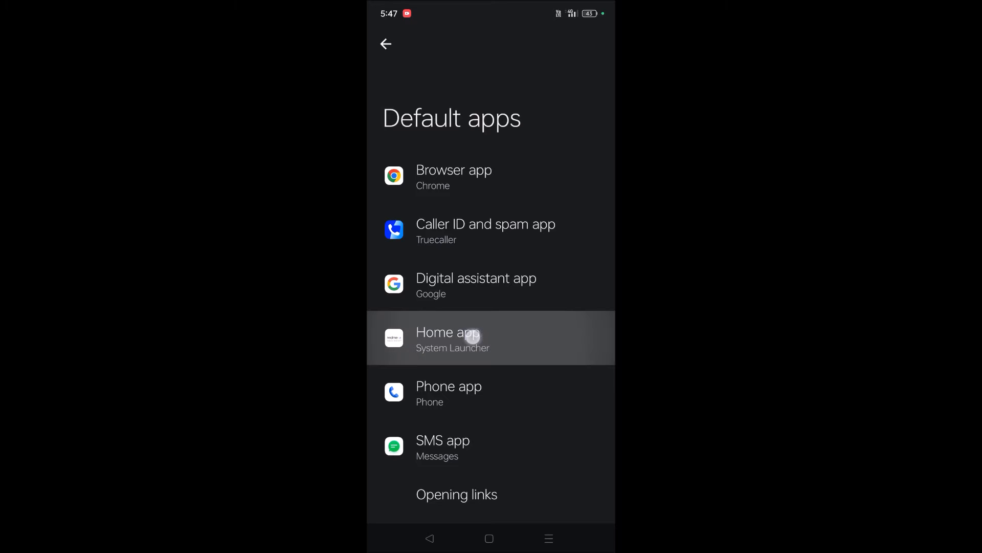
click(462, 338)
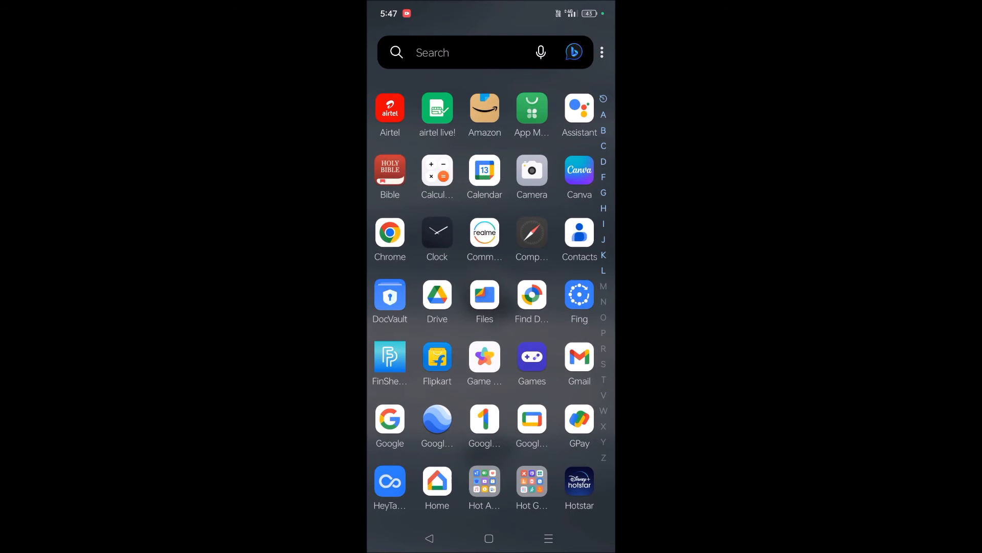
Reach the main Settings list via the quick settings panel's gear icon.
drag(490, 12, 491, 251)
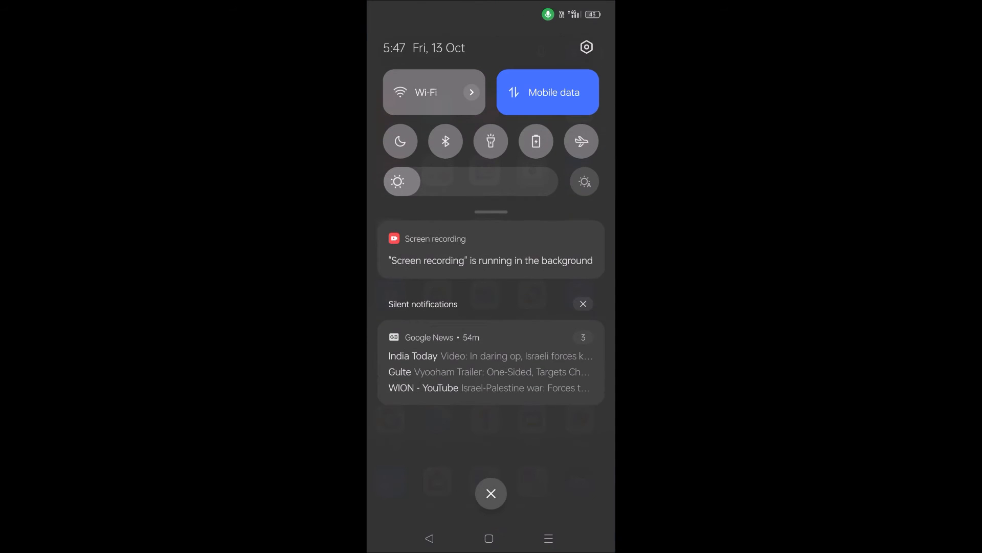
click(586, 47)
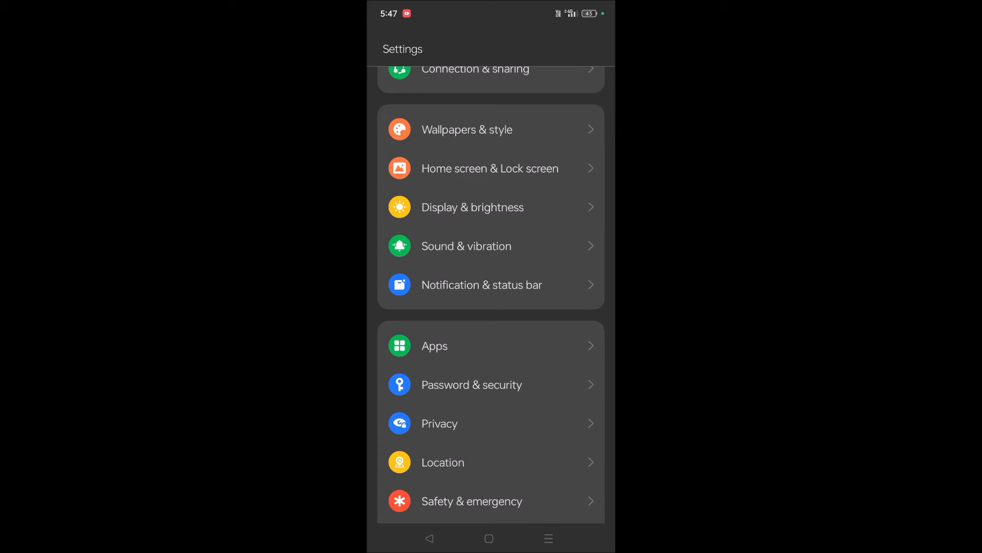
click(434, 346)
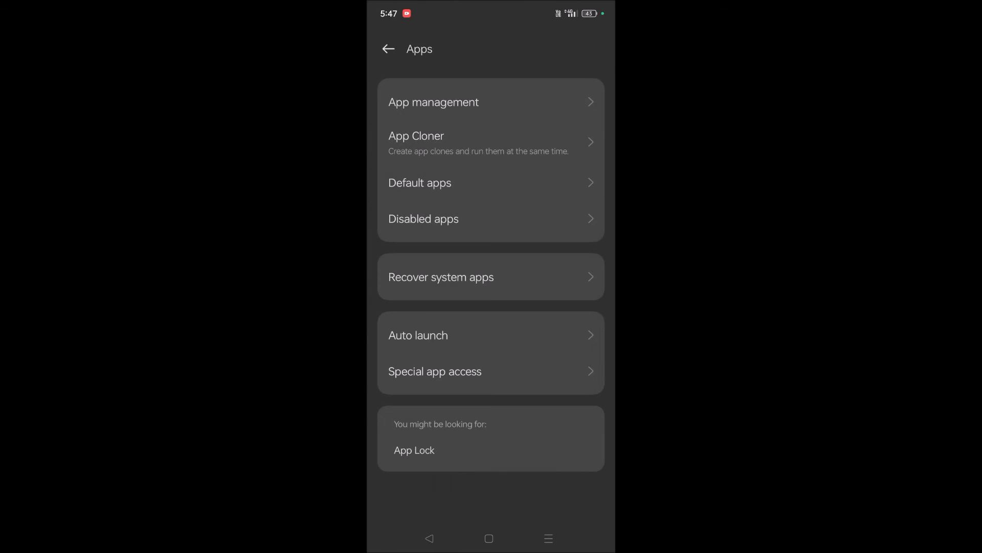
click(419, 182)
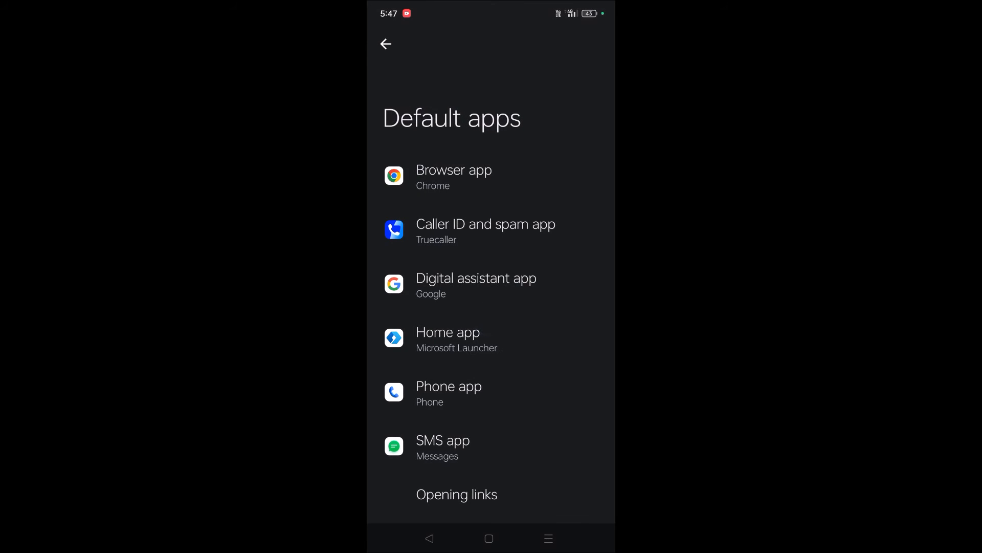
click(449, 339)
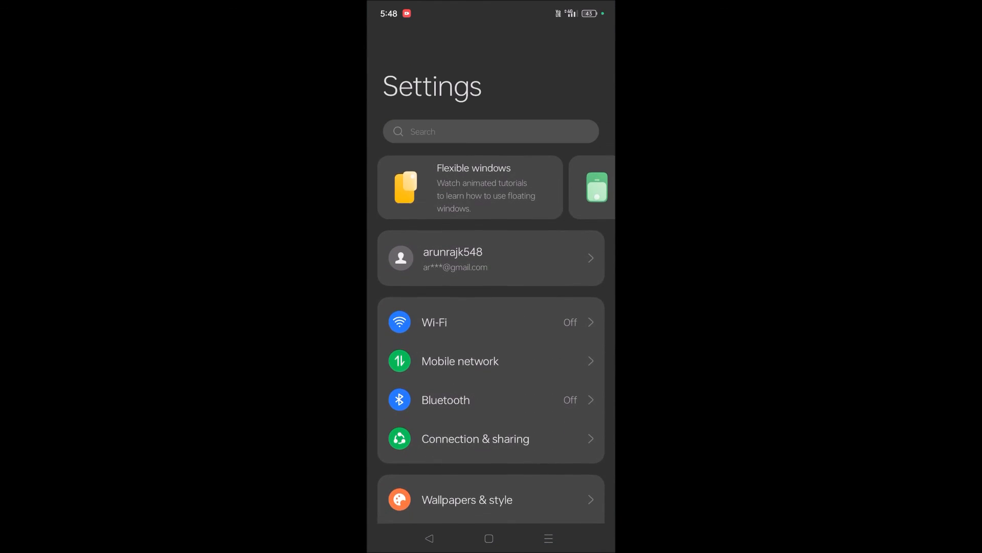
Search Settings for 'default' to reach the Default apps page.
text(d)
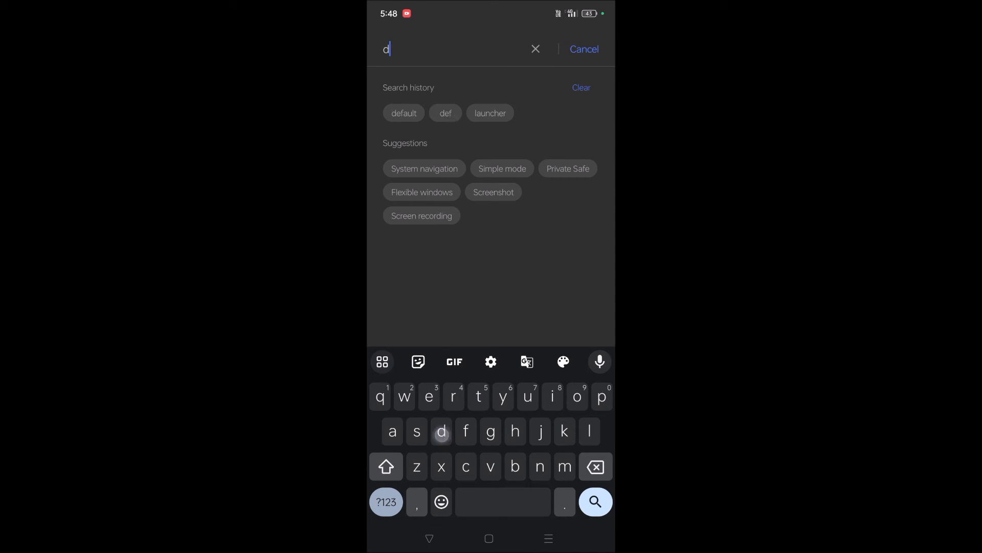
text(efaul)
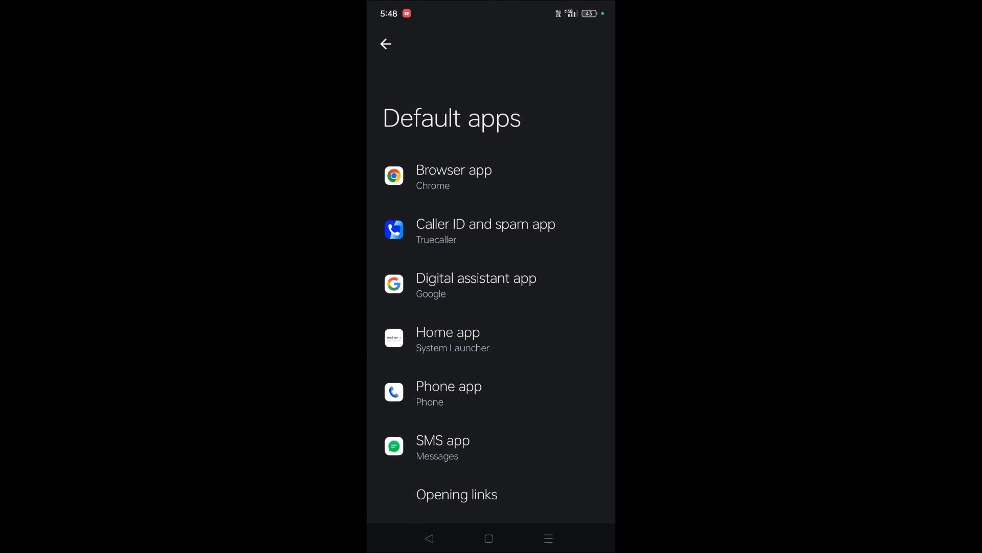
Show the default home app choices, with System Launcher selected over Microsoft Launcher.
click(460, 339)
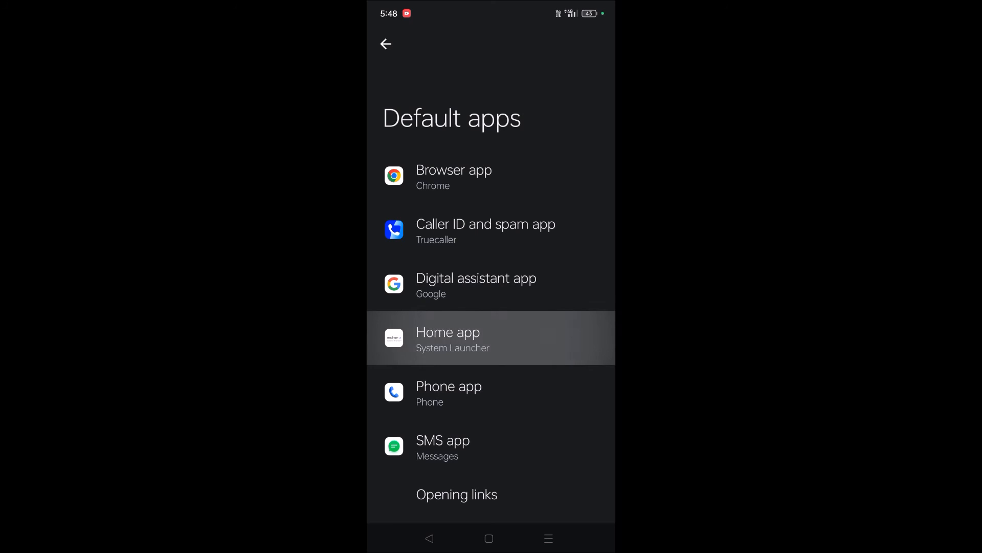
click(468, 338)
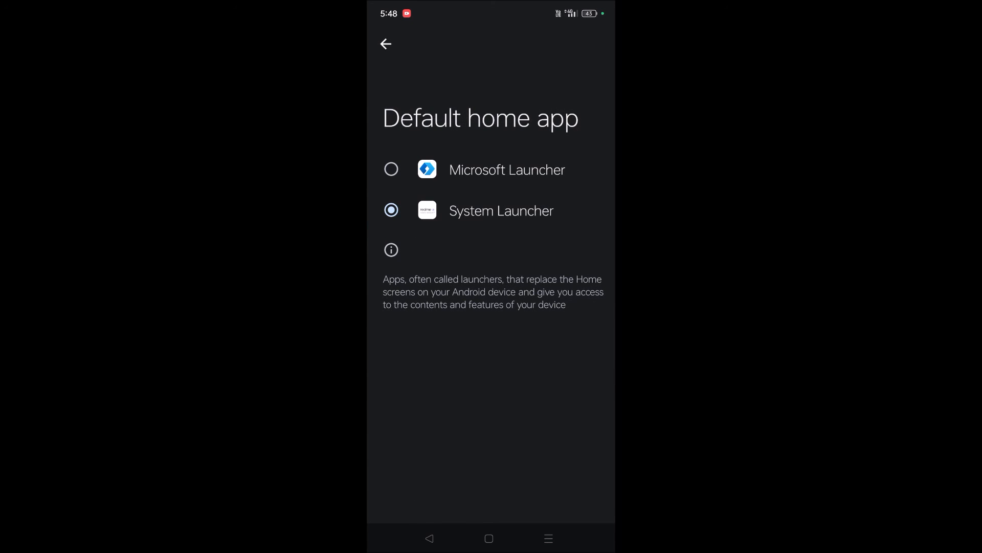